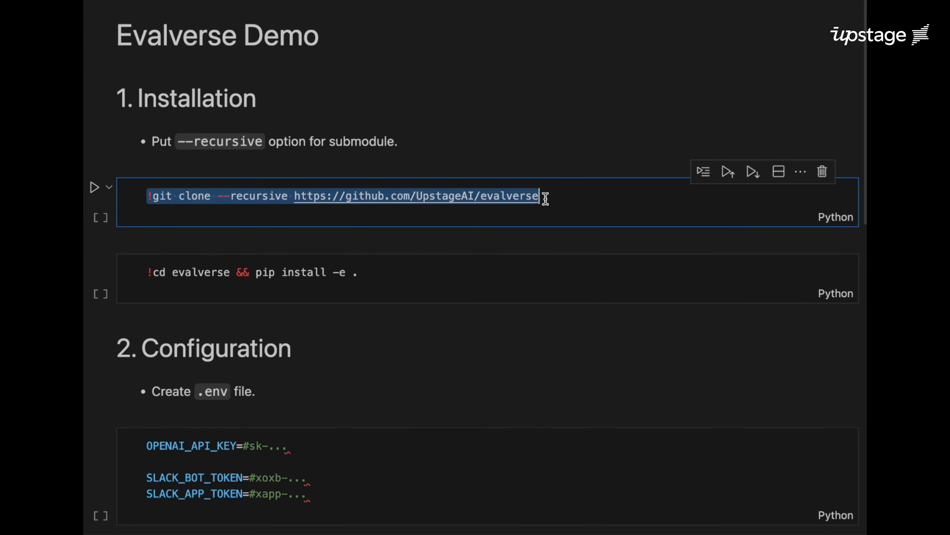
{"action": "mouse_move", "coordinate": [151, 273]}
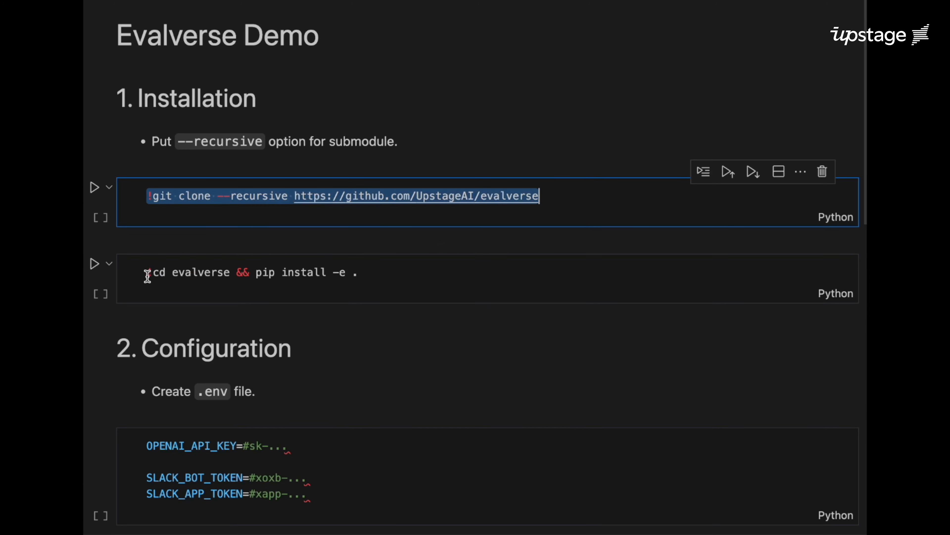
- Review the notebook cell that installs evalverse and the cells below it
{"action": "left_click", "coordinate": [242, 272]}
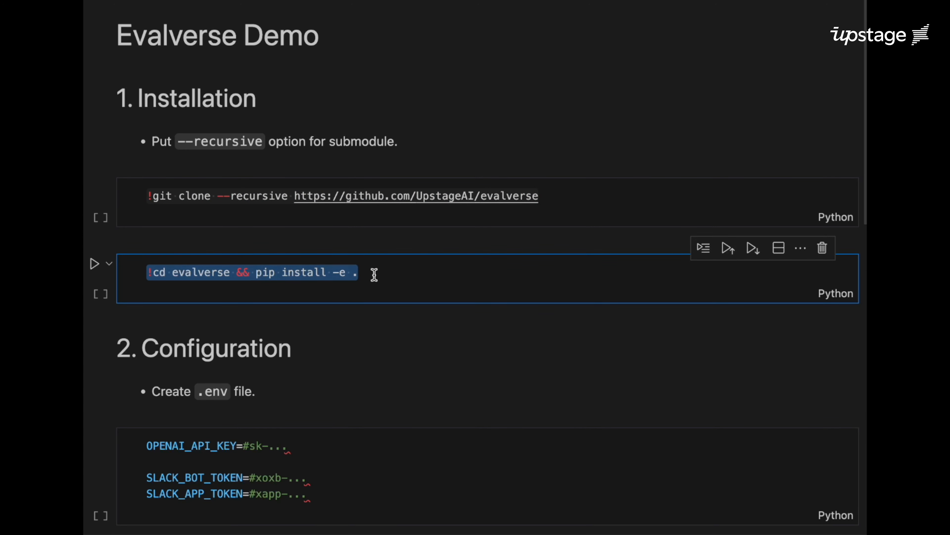
{"action": "scroll", "scroll_direction": "down", "scroll_amount": 3}
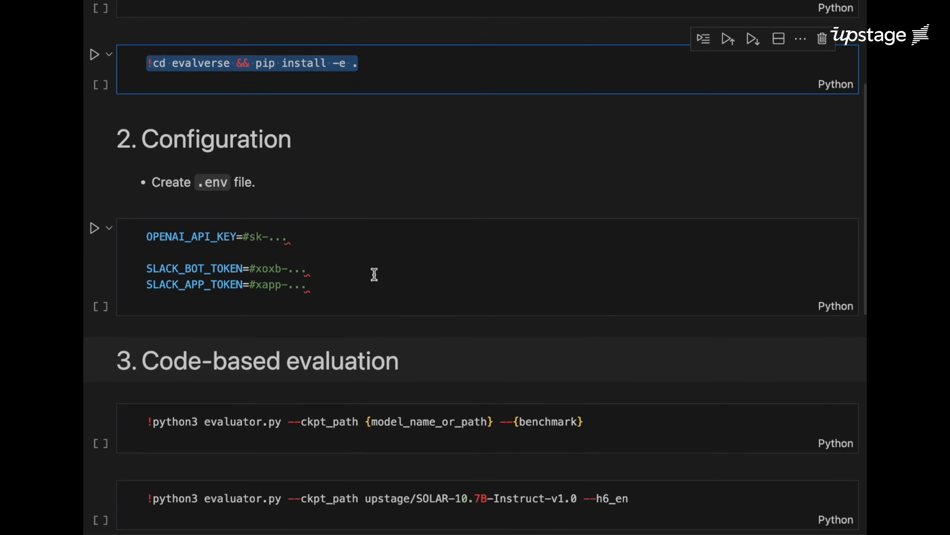
{"action": "scroll", "scroll_direction": "down", "scroll_amount": 3}
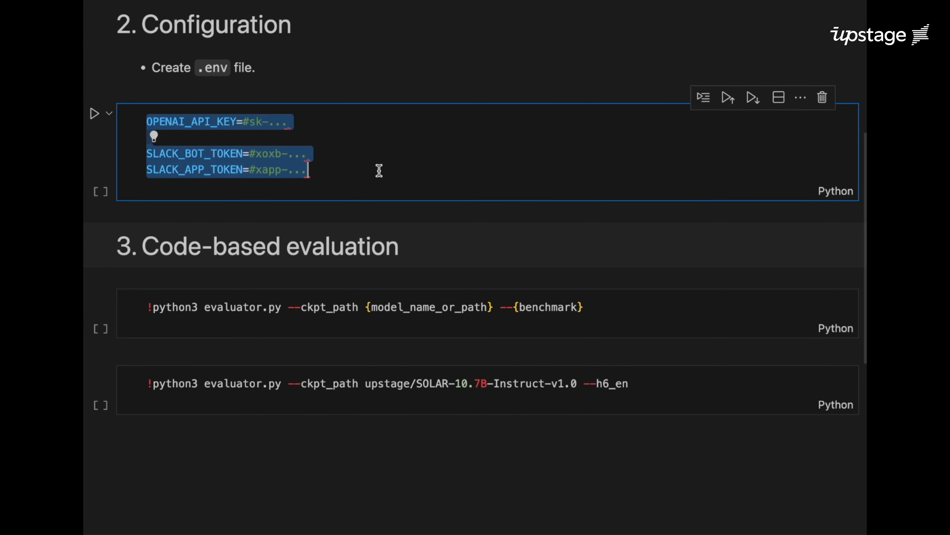
{"action": "scroll", "scroll_direction": "up", "scroll_amount": 3}
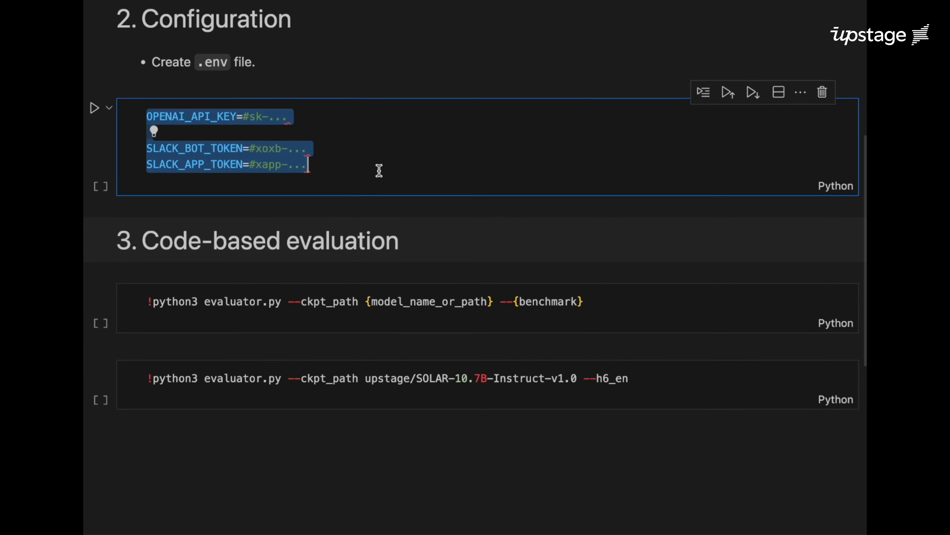
{"action": "scroll", "scroll_direction": "down", "scroll_amount": 3}
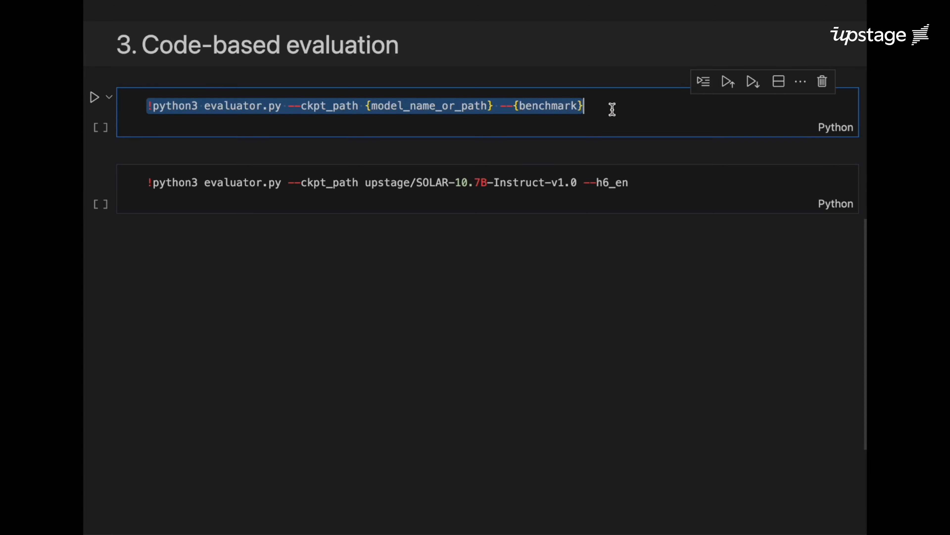
{"action": "mouse_move", "coordinate": [149, 185]}
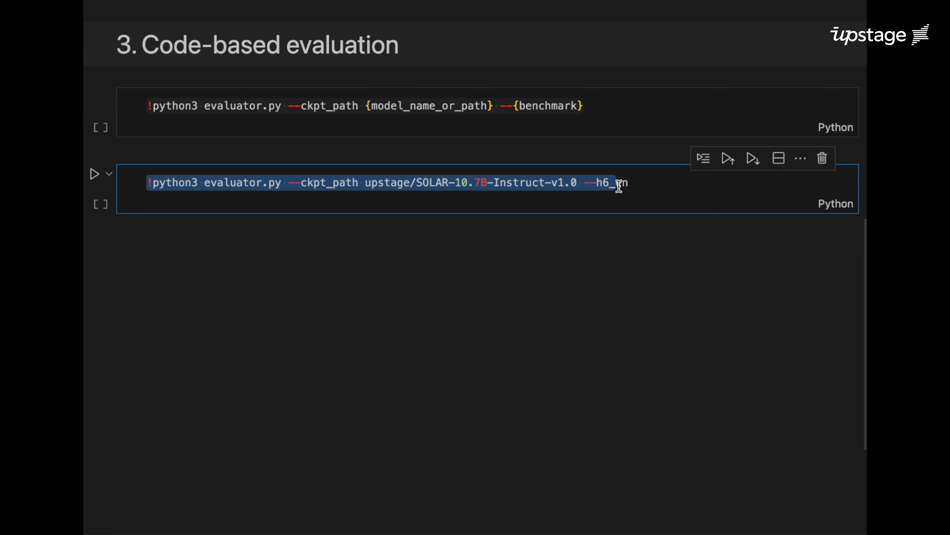
- Send 'Report!' in #evalverse-demo and dismiss the bot's Model selection dialog without choosing
{"action": "type", "text": "en"}
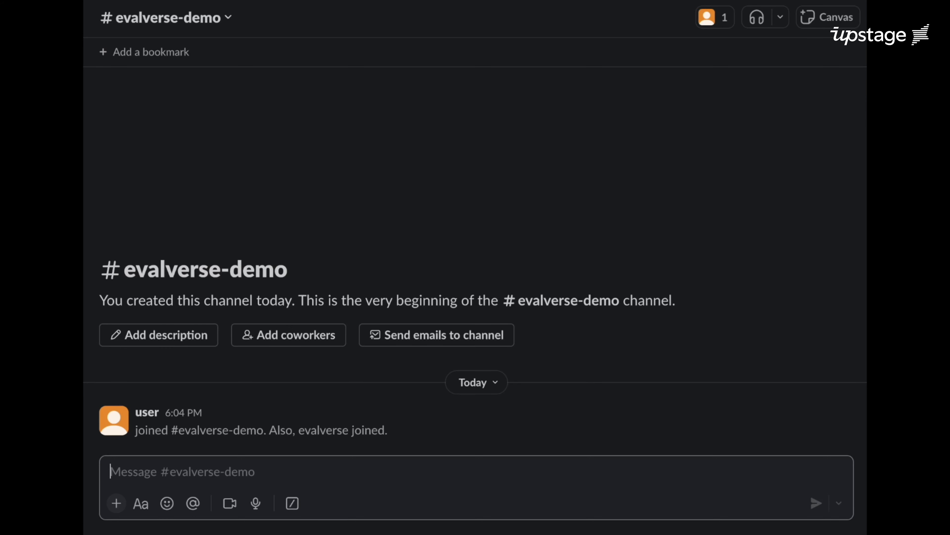
{"action": "type", "text": "Rep"}
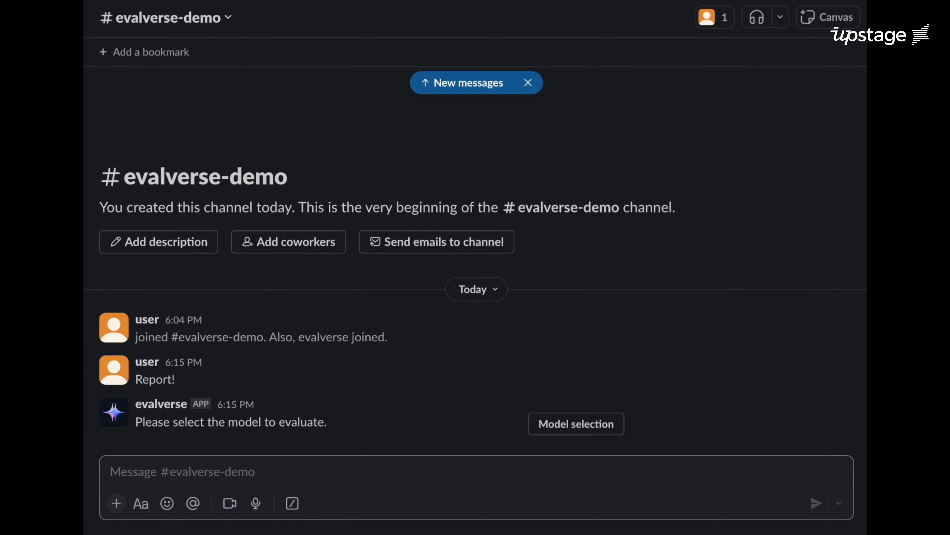
{"action": "left_click", "coordinate": [528, 83]}
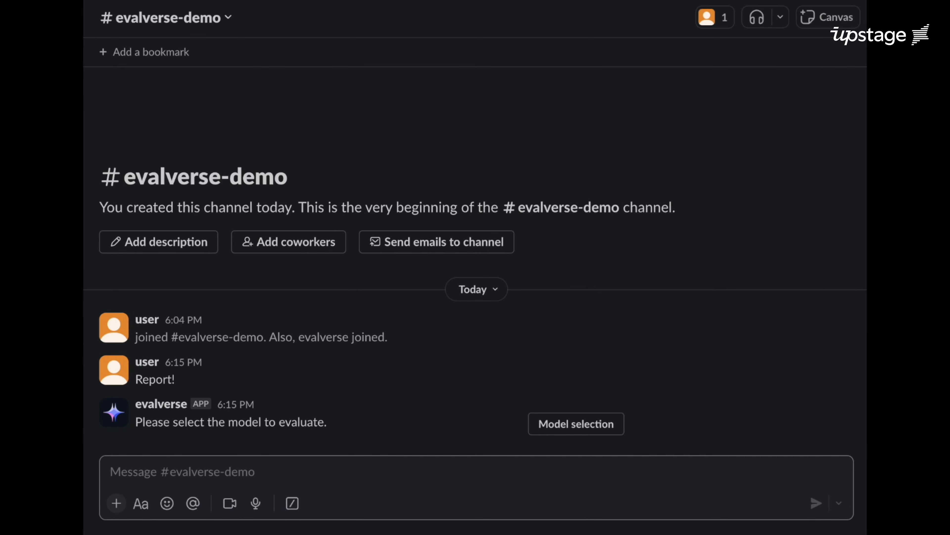
{"action": "left_click", "coordinate": [575, 423]}
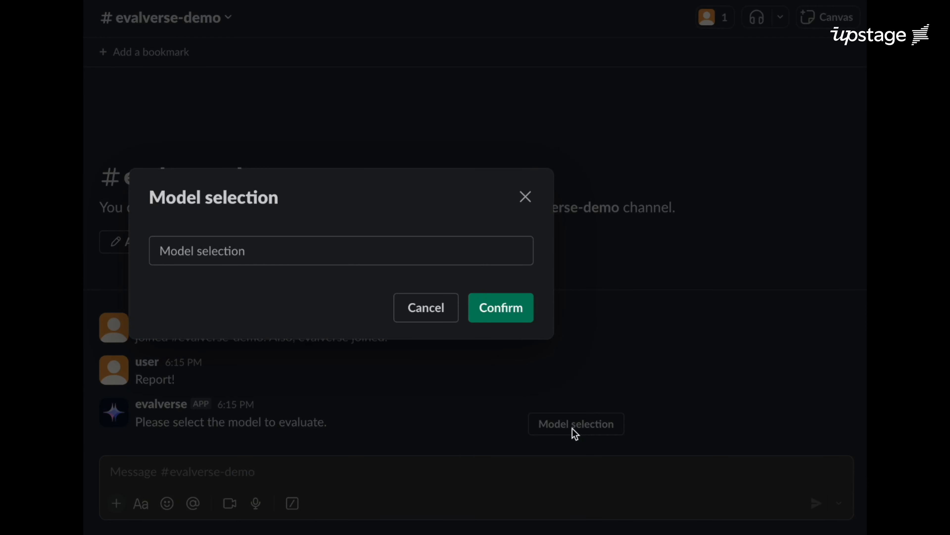
{"action": "left_click", "coordinate": [341, 250]}
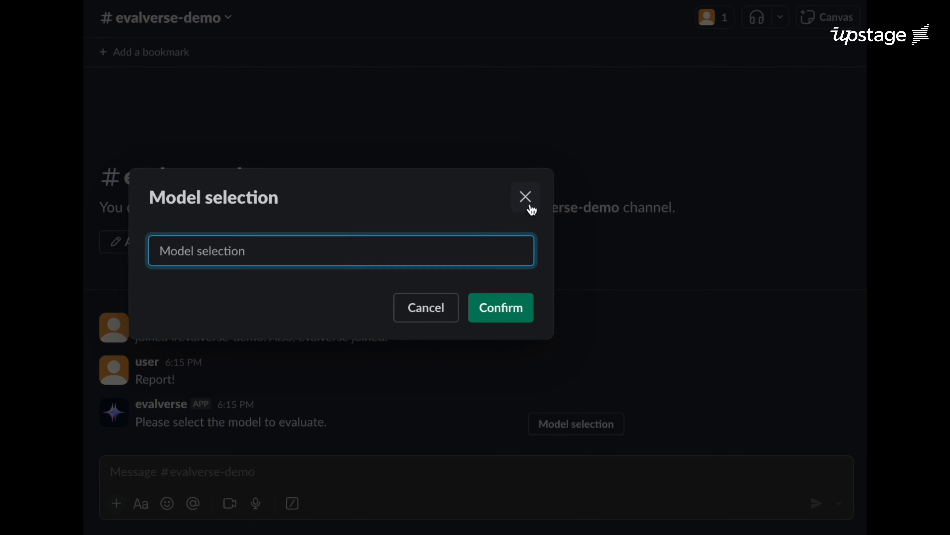
{"action": "left_click", "coordinate": [524, 197]}
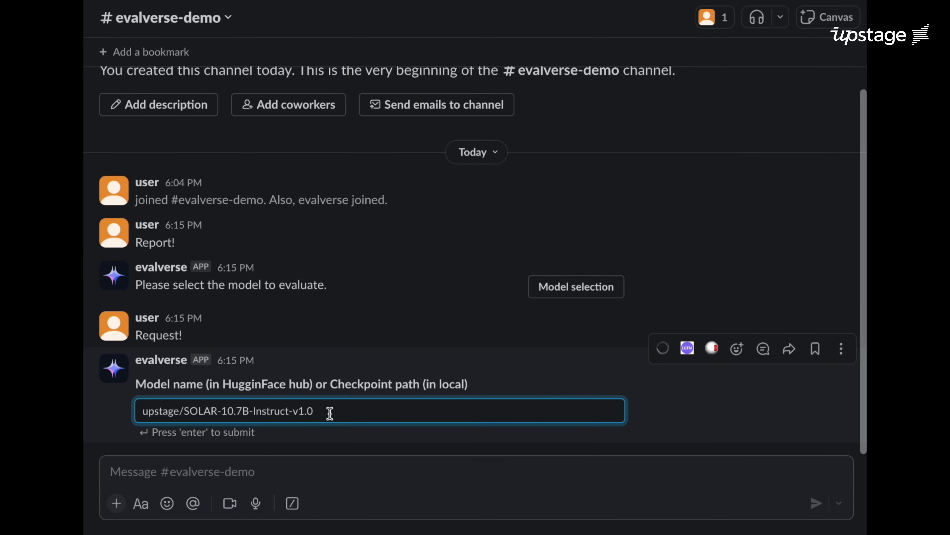
- Submit the upstage/SOLAR-10.7B-Instruct-v1.0 path and confirm its evaluation so the bot adds the model
{"action": "key", "text": "Return"}
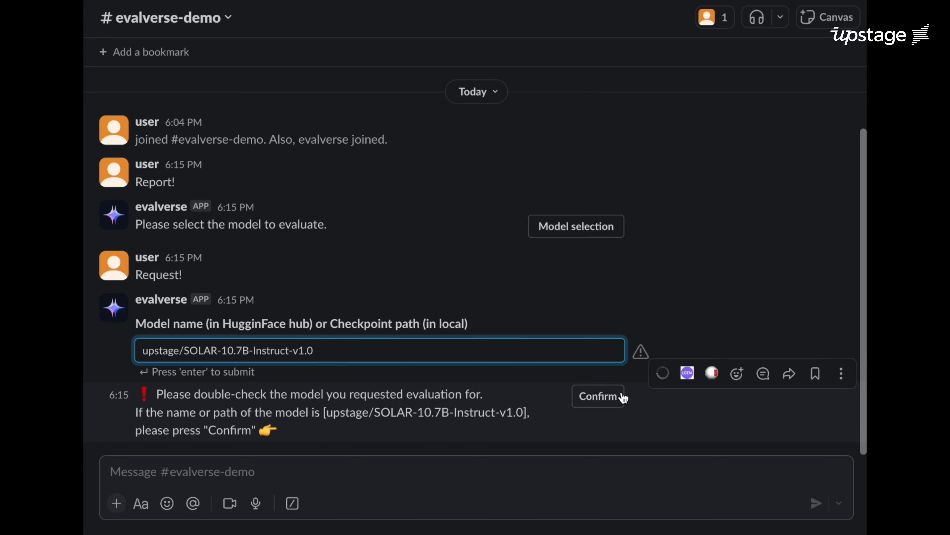
{"action": "left_click", "coordinate": [597, 396]}
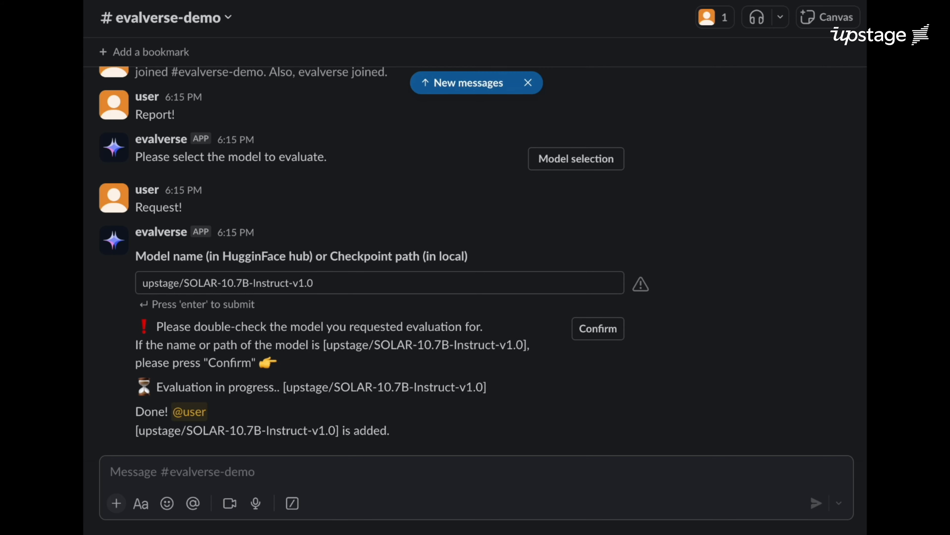
{"action": "left_click", "coordinate": [527, 83]}
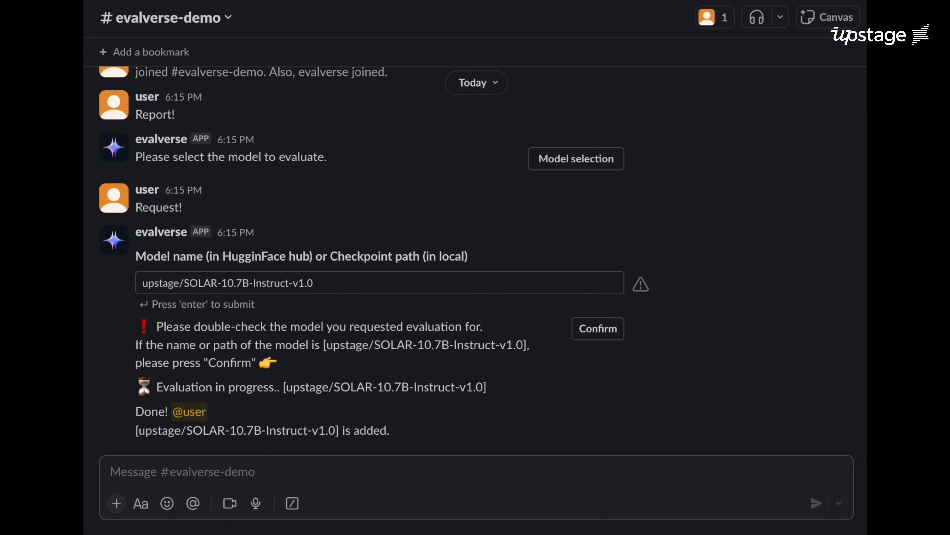
- Send a new 'Report!' message to the evalverse bot
{"action": "type", "text": "R"}
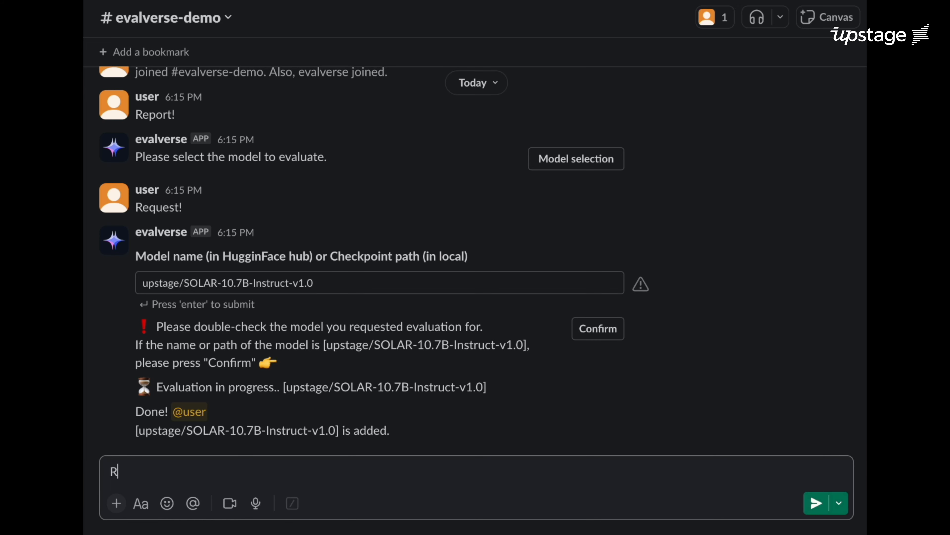
{"action": "type", "text": "eport!"}
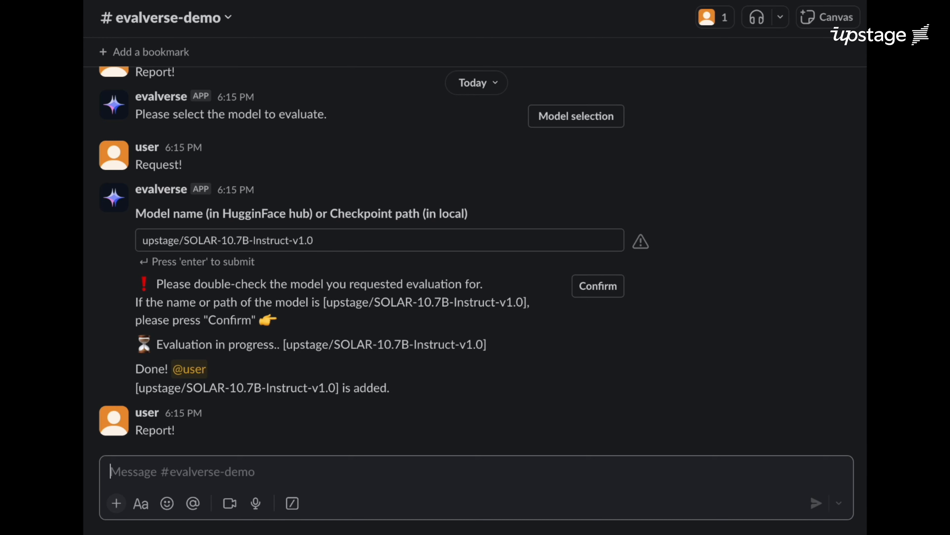
{"action": "scroll", "scroll_direction": "down", "scroll_amount": 3}
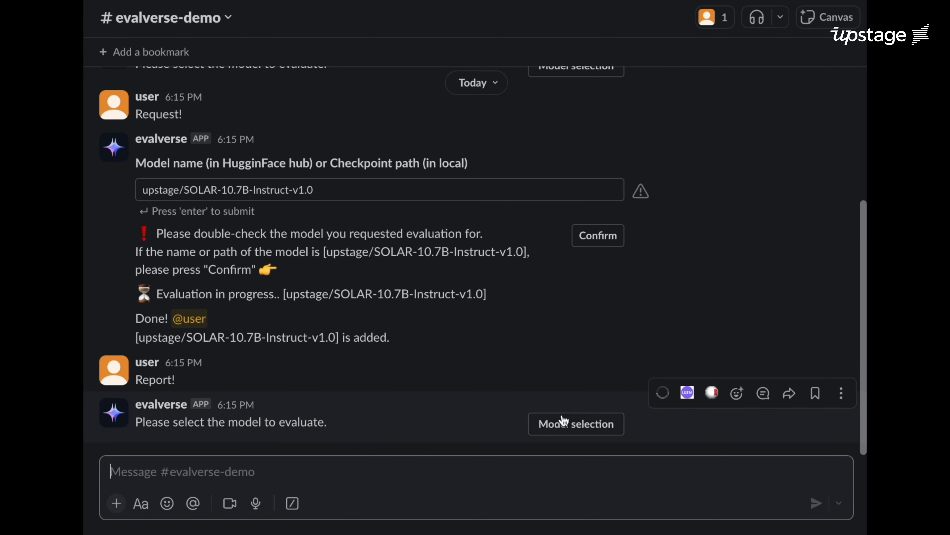
- Select llama-2-7b-chat-hf, Mistral-7B-Instruct-v0.2 and SOLAR-10.7B-Instruct-v1.0 and confirm the three models
{"action": "left_click", "coordinate": [575, 423]}
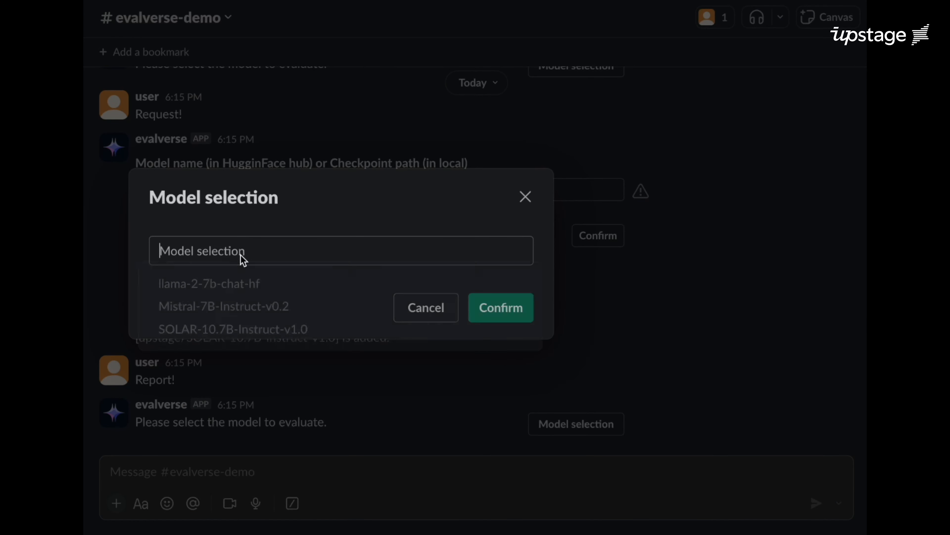
{"action": "left_click", "coordinate": [223, 306]}
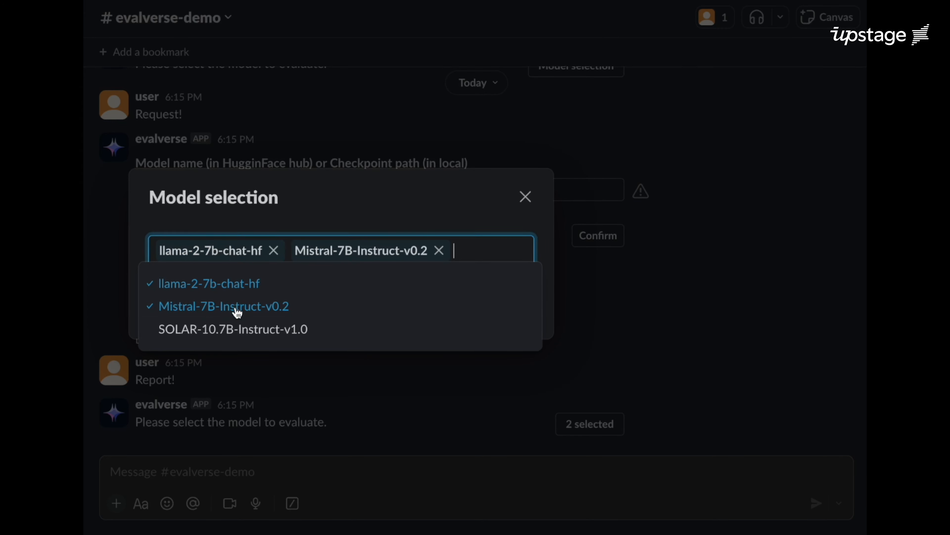
{"action": "left_click", "coordinate": [232, 329]}
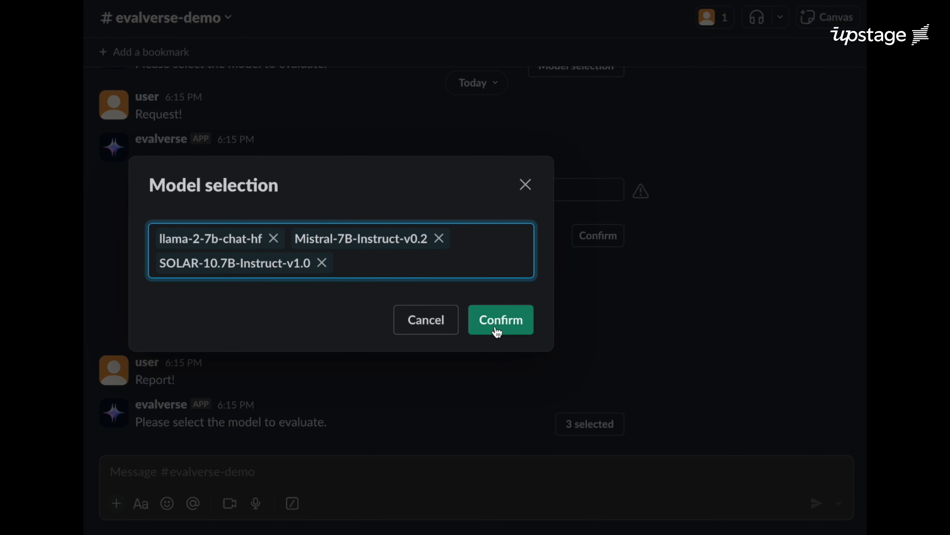
{"action": "left_click", "coordinate": [500, 319]}
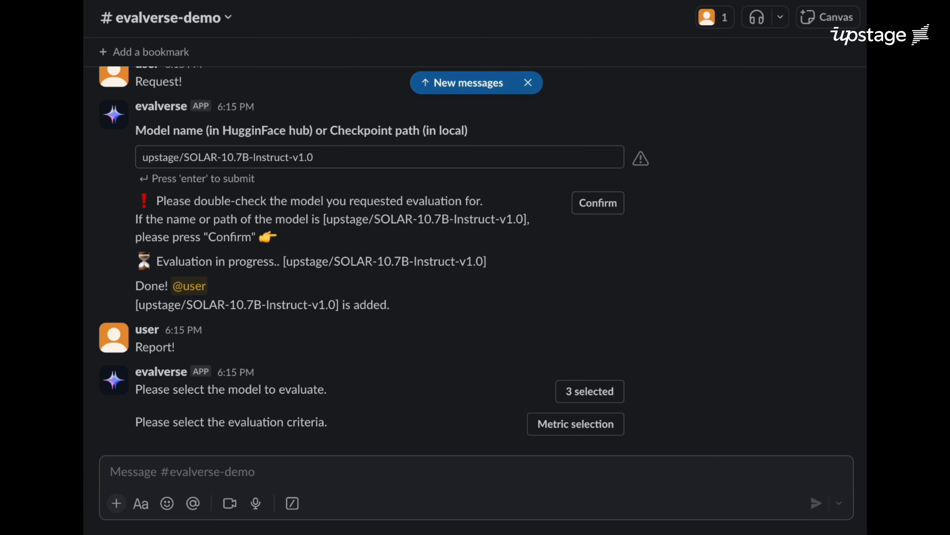
{"action": "mouse_move", "coordinate": [574, 424]}
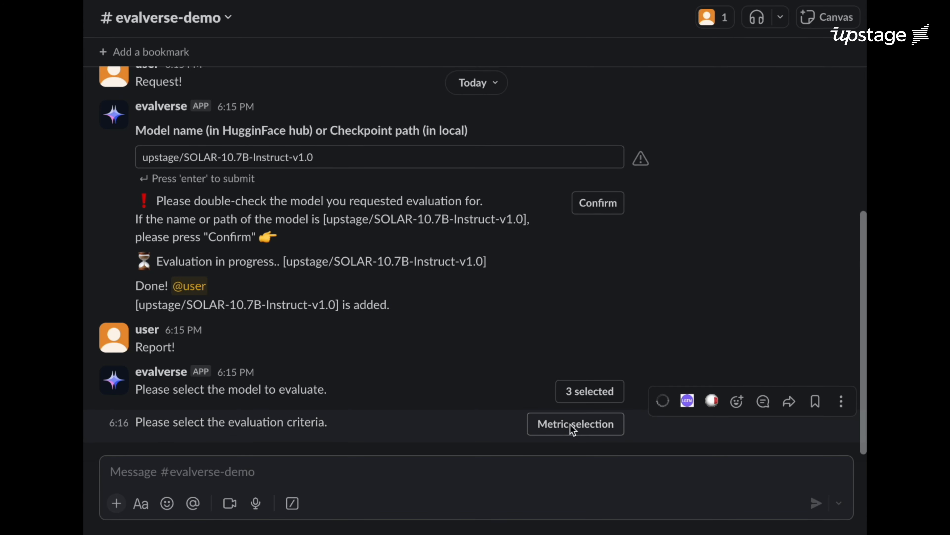
- Choose H6 Avg as the metric and view the posted radar chart and CSV ranking table
{"action": "left_click", "coordinate": [575, 424]}
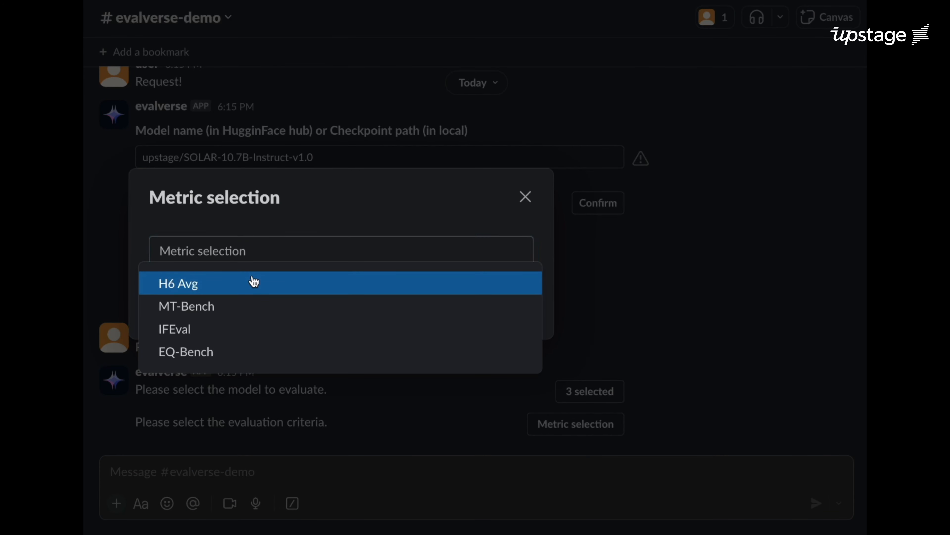
{"action": "left_click", "coordinate": [178, 283]}
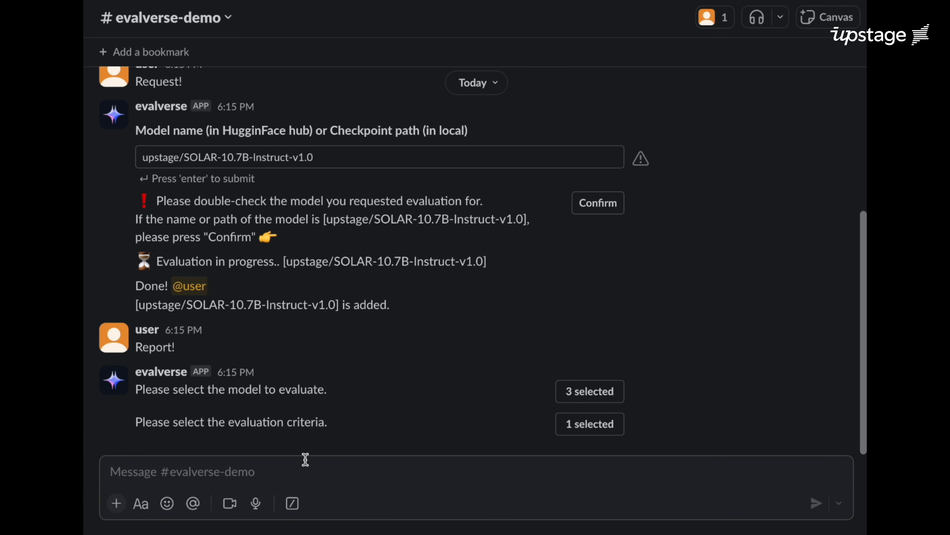
{"action": "scroll", "scroll_direction": "down", "scroll_amount": 3}
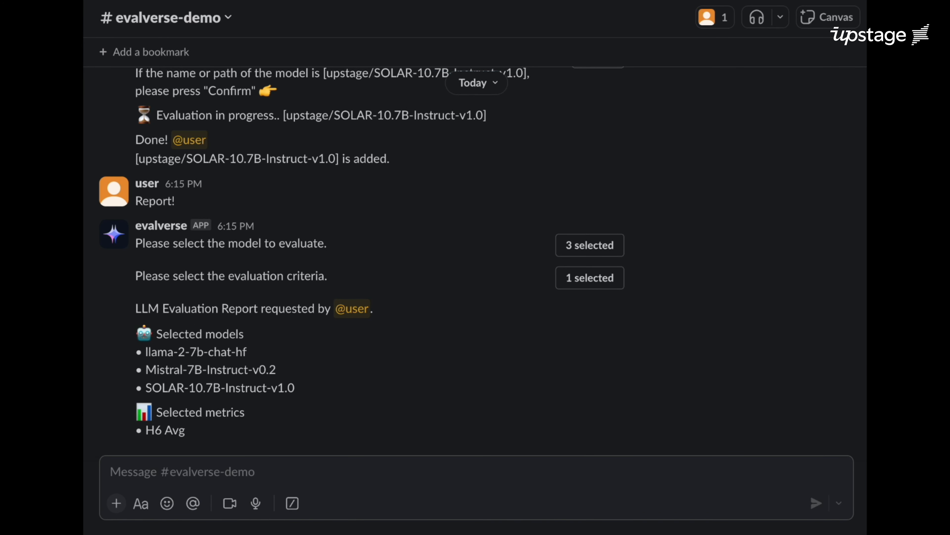
{"action": "scroll", "scroll_direction": "down", "scroll_amount": 3}
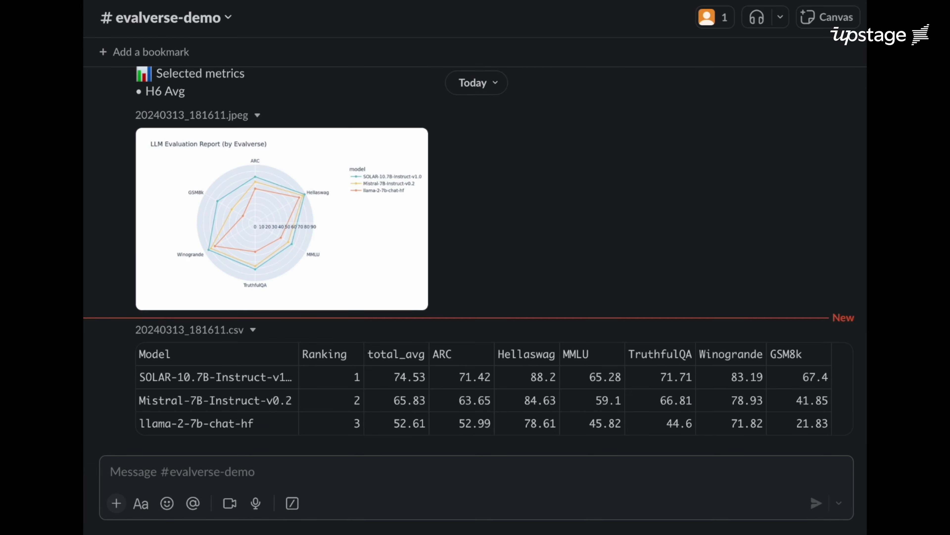